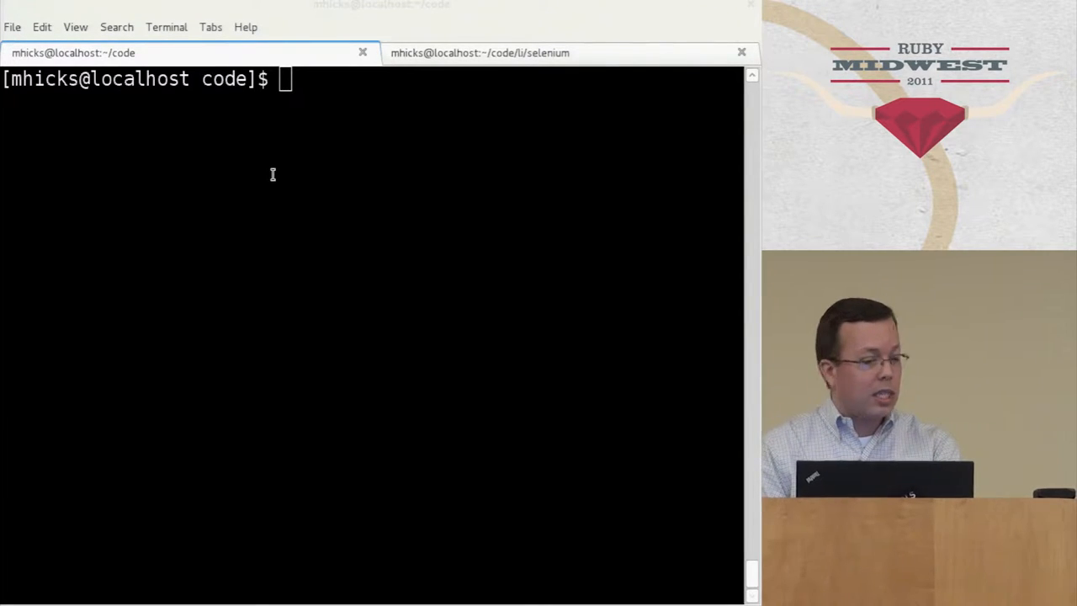
# Enter rhc-create-app -a my -t rack-1.1 -p $OPENSHIFT_PWD at the prompt, not yet run
pyautogui.write('rhc-create-app -a my -t rack-1.1 -p $OPENSHIFT_PWD')
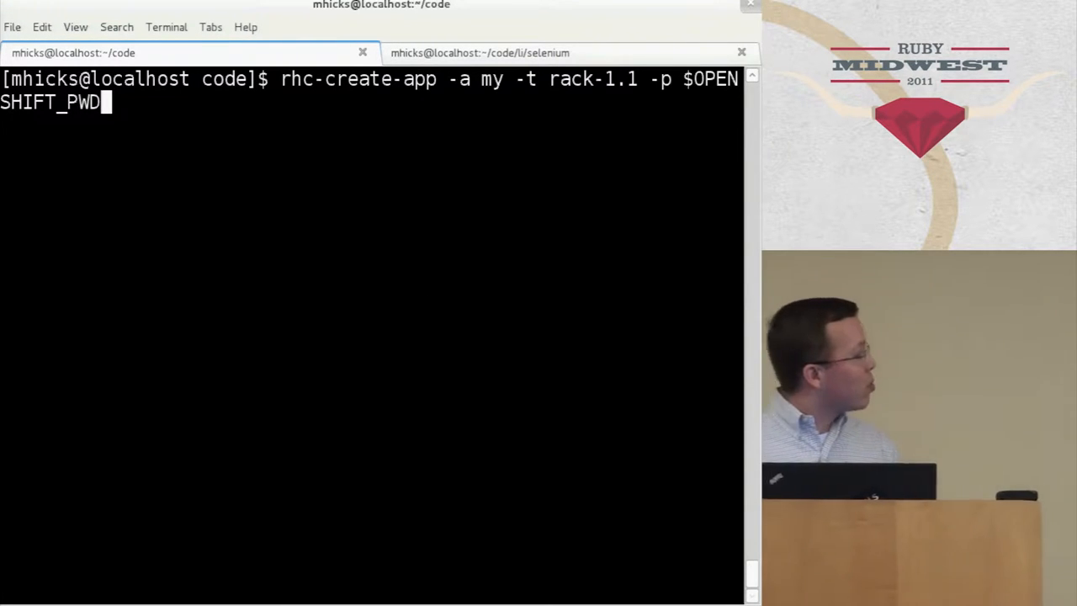
pyautogui.press('Return')
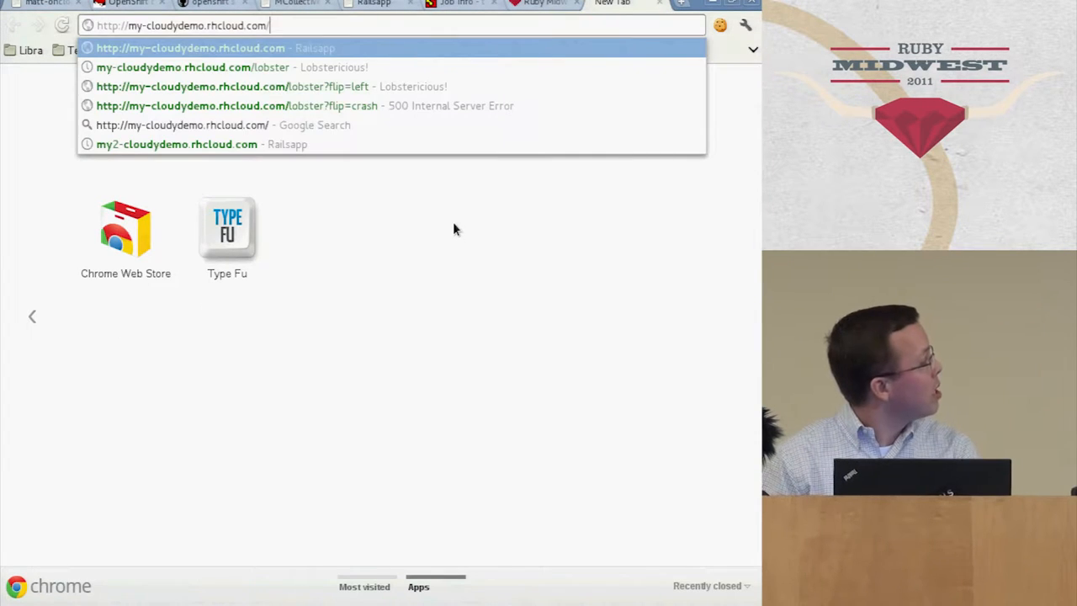
# Load my-cloudydemo.rhcloud.com in the new Chrome tab
pyautogui.press('Return')
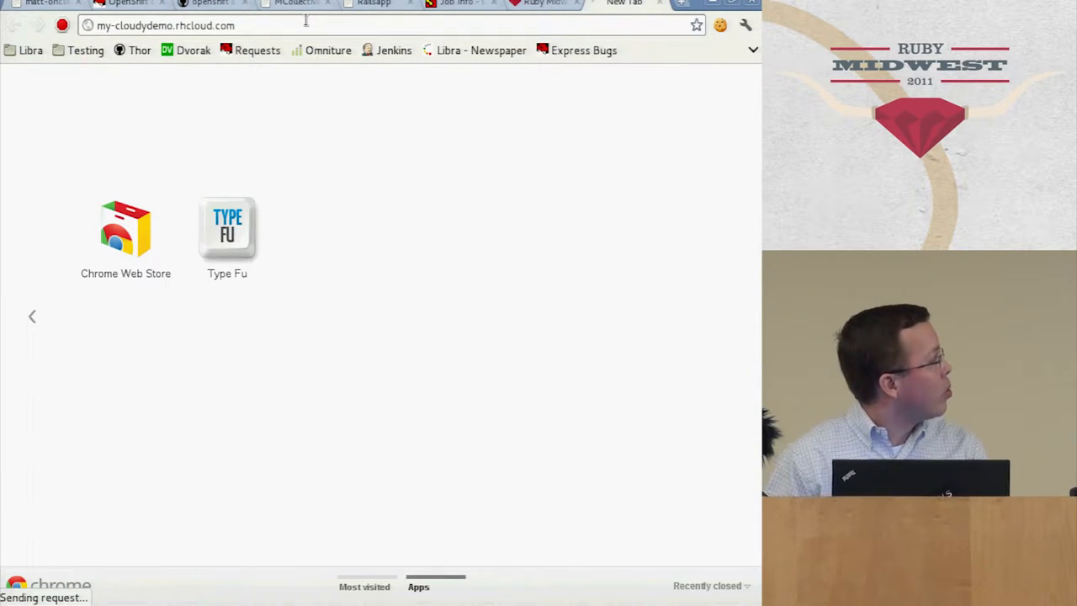
pyautogui.moveTo(305, 21)
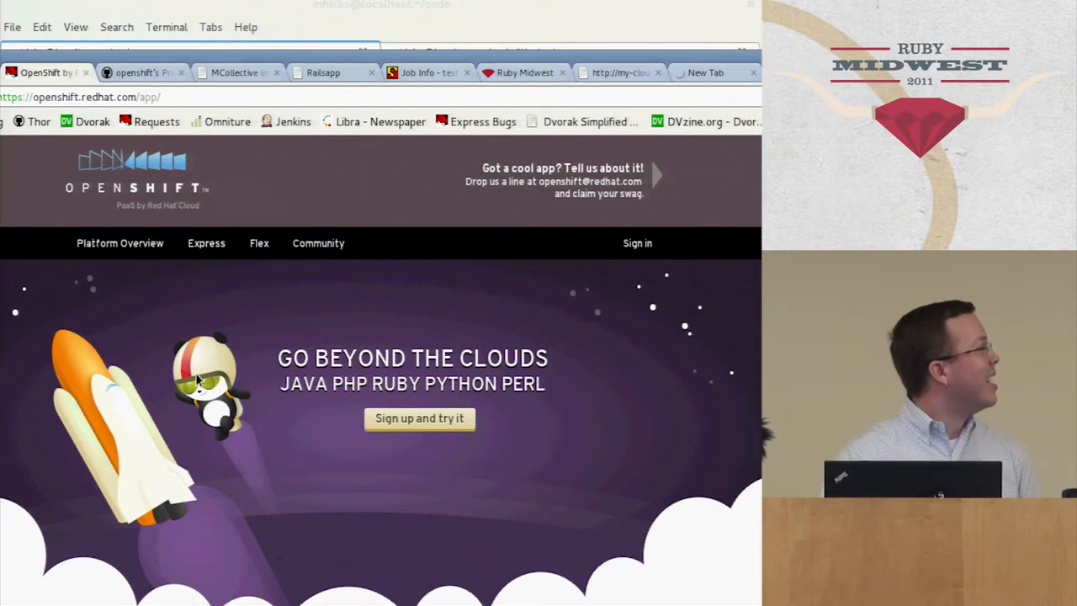
pyautogui.moveTo(195, 471)
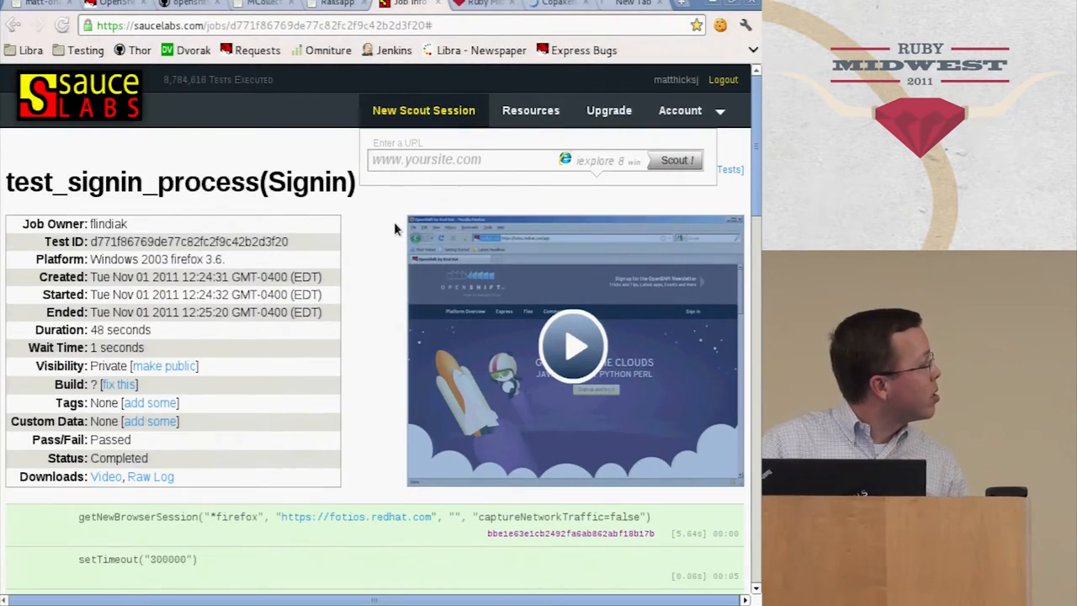
pyautogui.moveTo(469, 335)
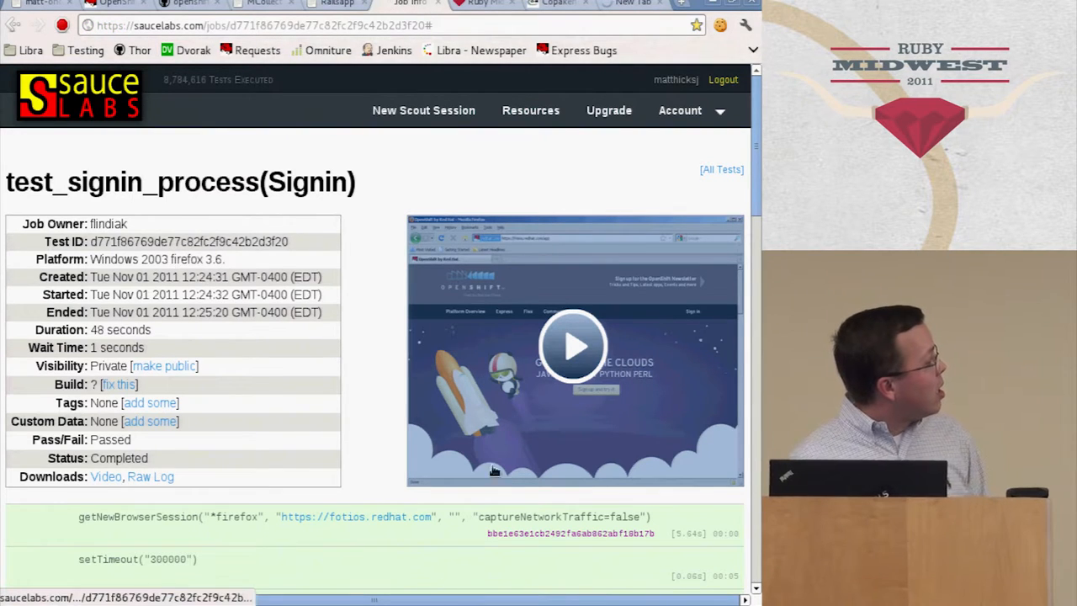
pyautogui.click(423, 111)
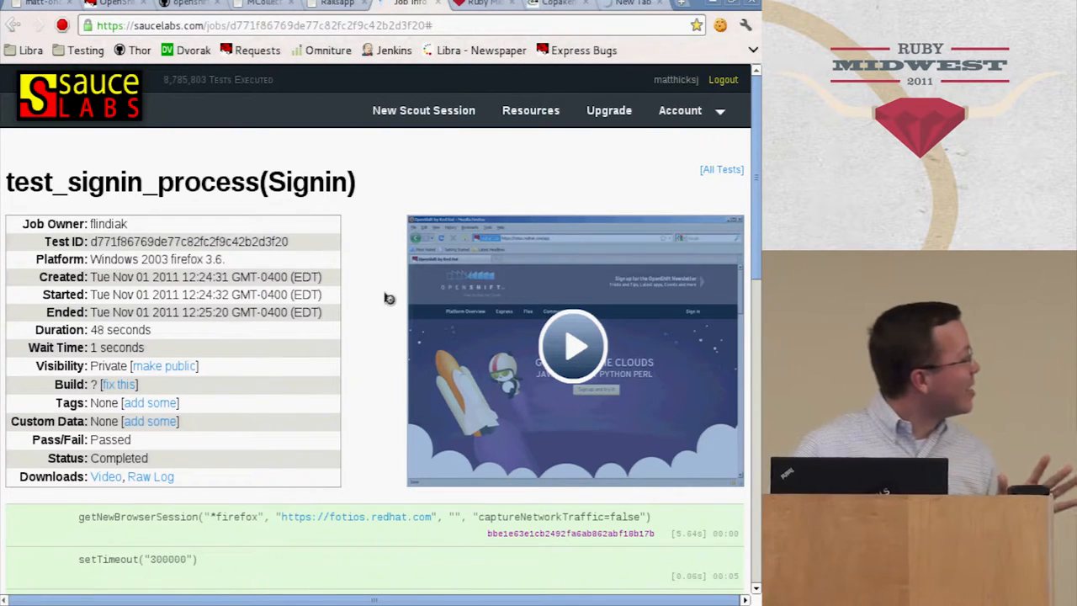
pyautogui.scroll(-3)
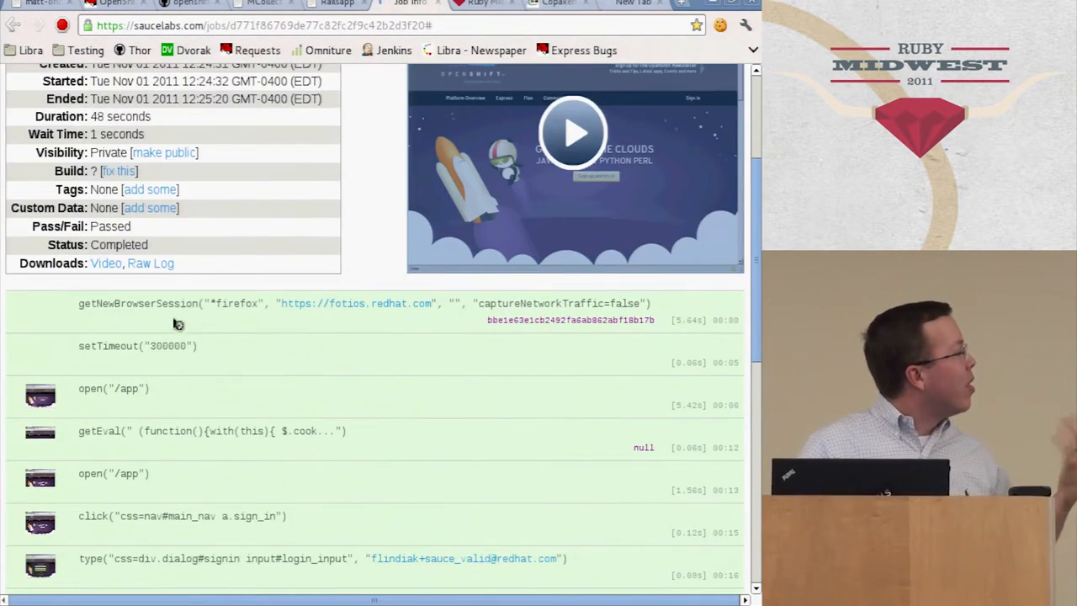
pyautogui.scroll(-3)
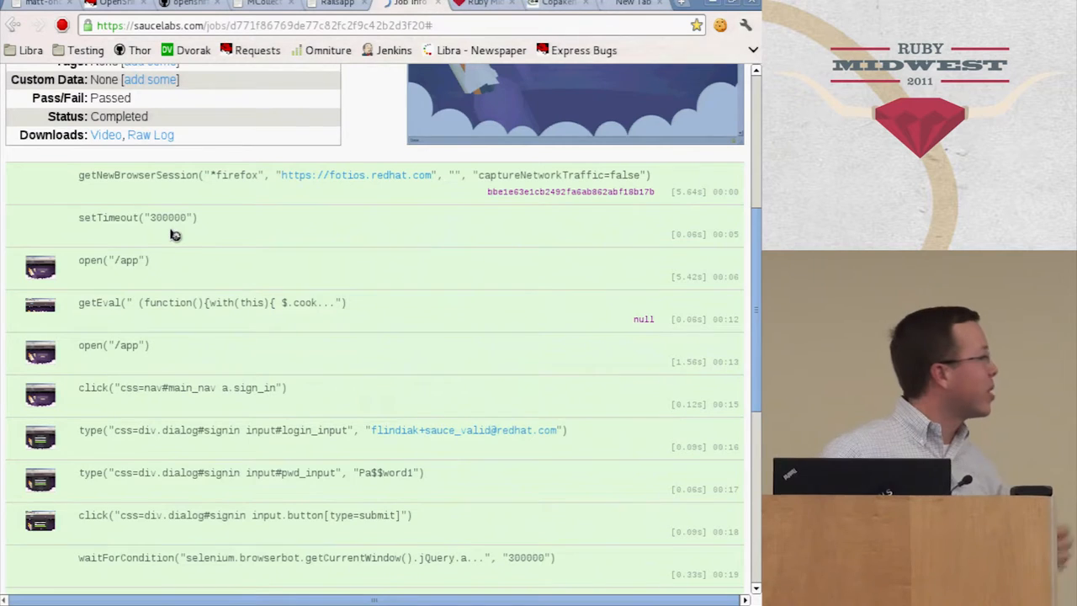
pyautogui.scroll(-3)
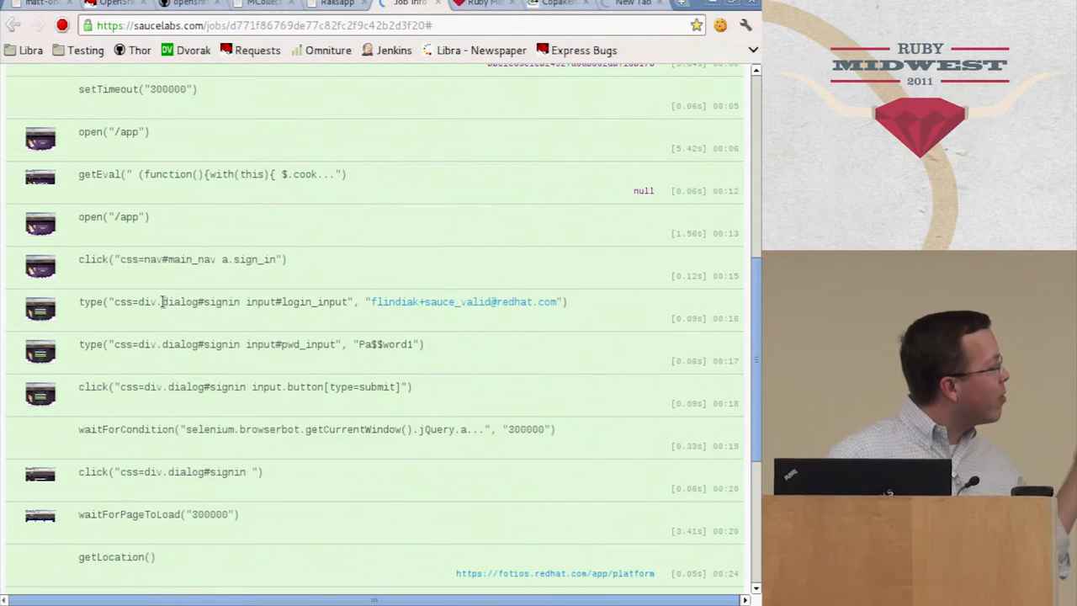
pyautogui.scroll(-3)
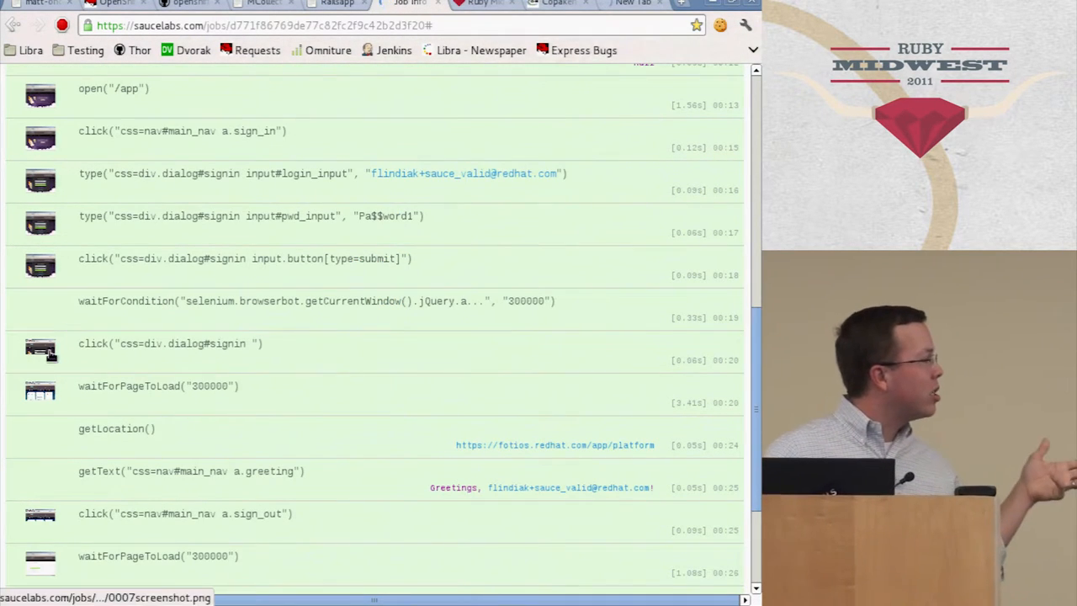
pyautogui.moveTo(257, 369)
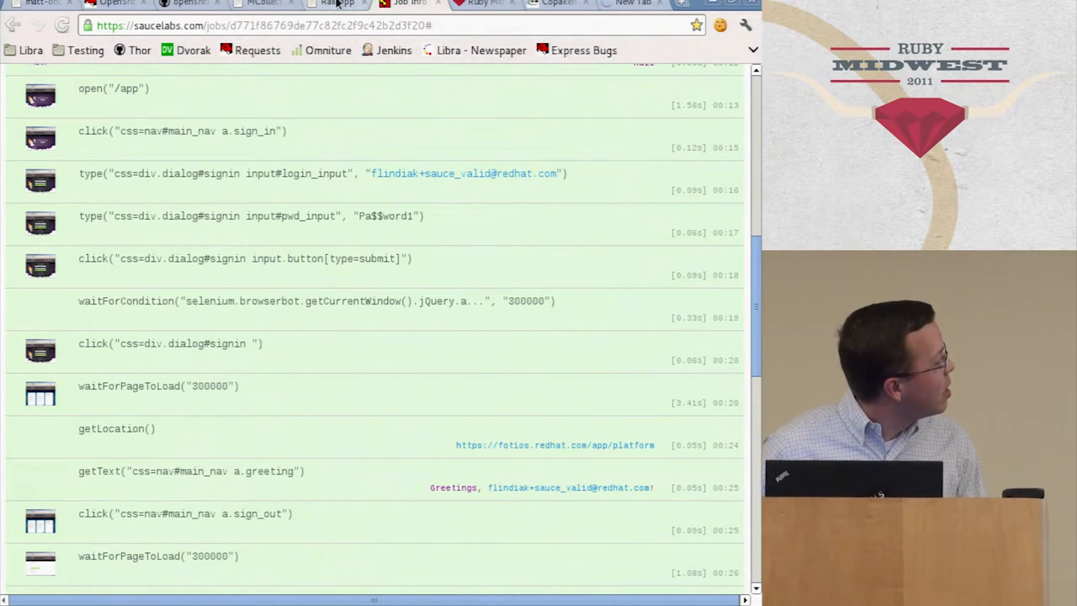
# Switch to the Rackapp tab showing the ASCII-art lobster page
pyautogui.click(558, 2)
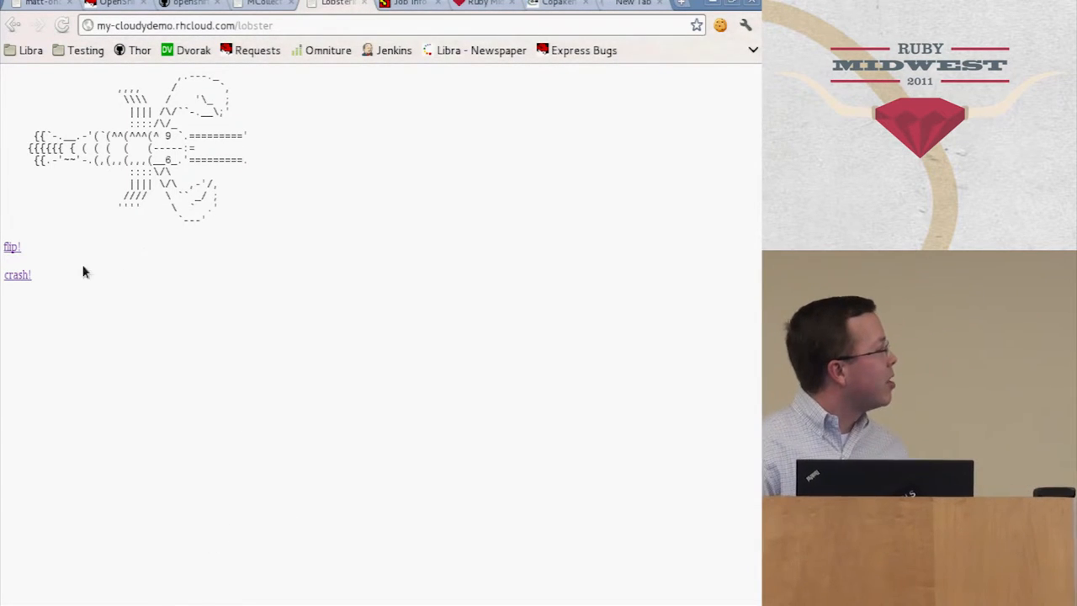
# Flip the ASCII lobster to face left, then crash the Rack app
pyautogui.click(11, 246)
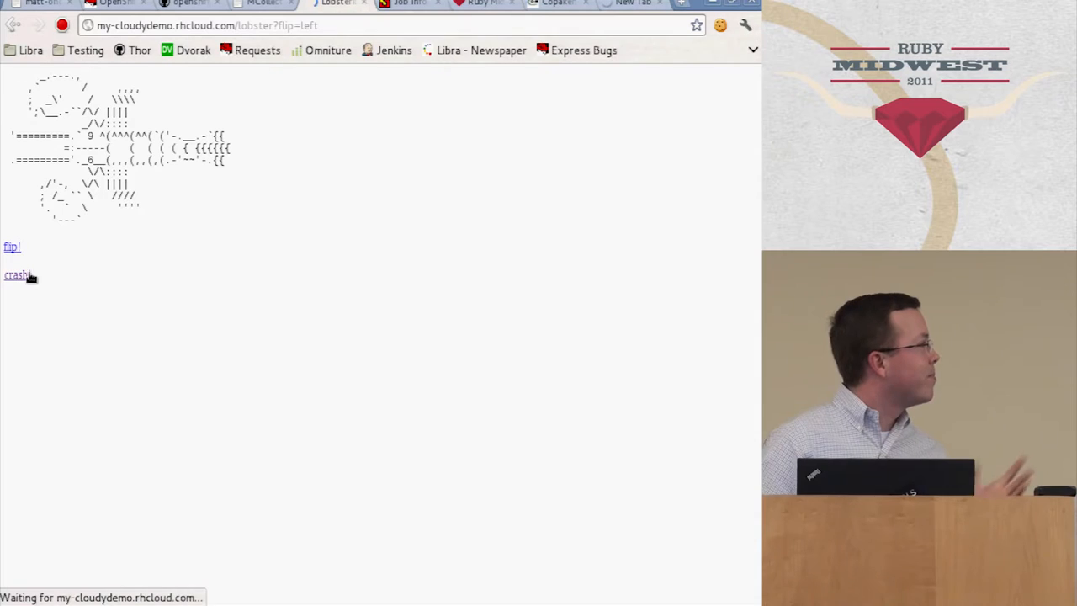
pyautogui.click(16, 275)
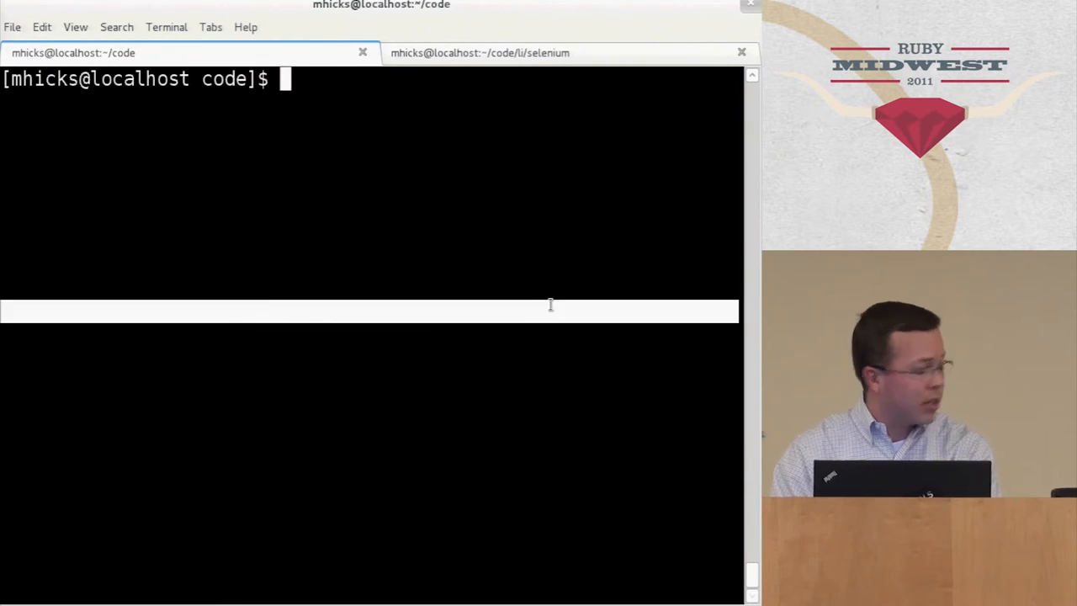
# Change into the my directory and pull pusher-on-openshift upstream master with -X theirs
pyautogui.write('cd my')
pyautogui.write('ls')
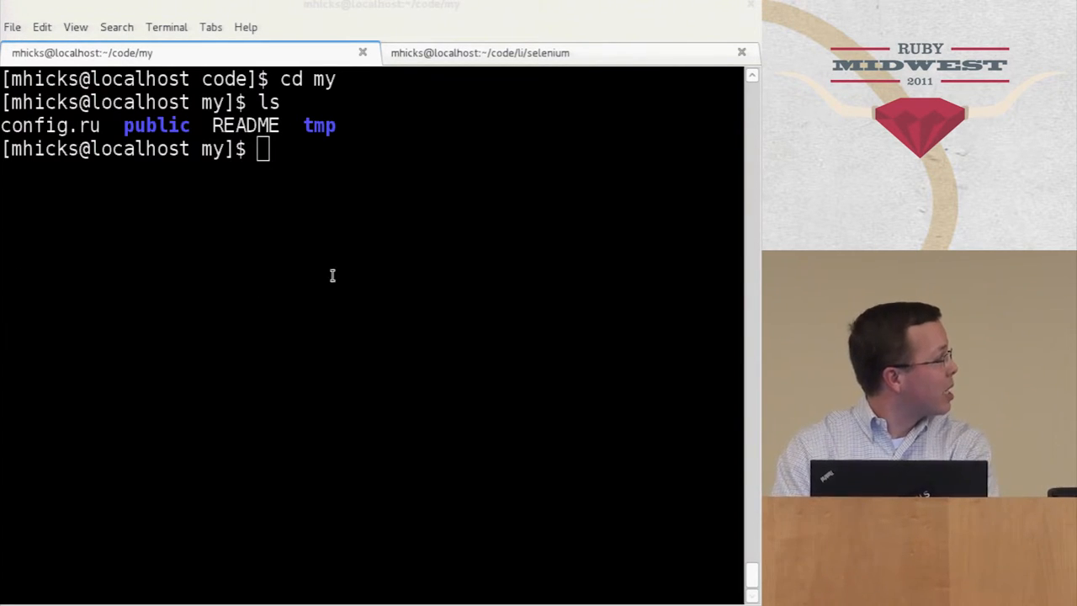
pyautogui.press('Return')
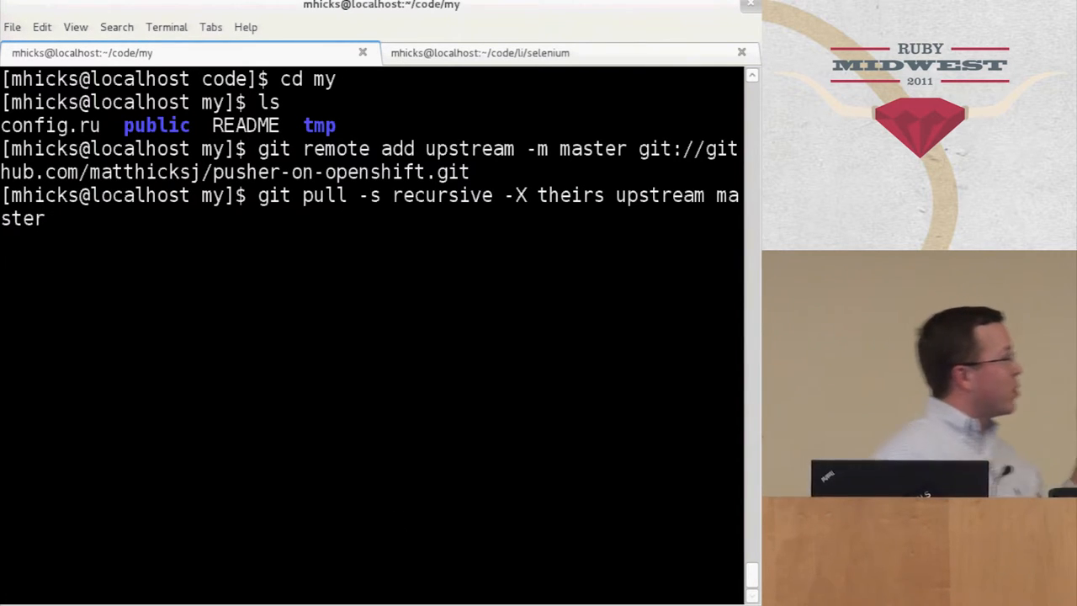
pyautogui.press('Return')
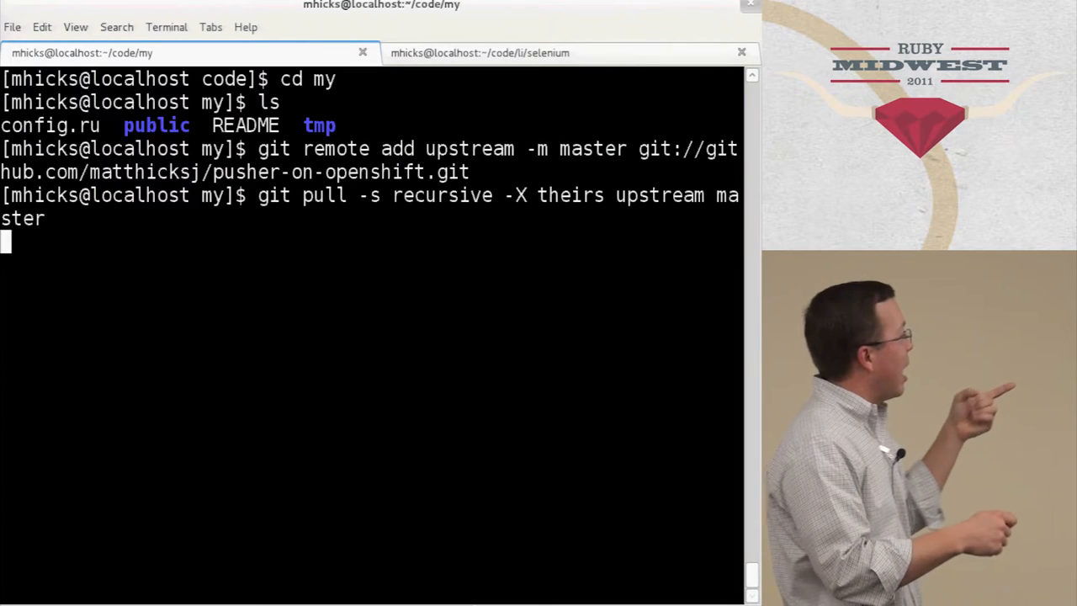
pyautogui.press('Return')
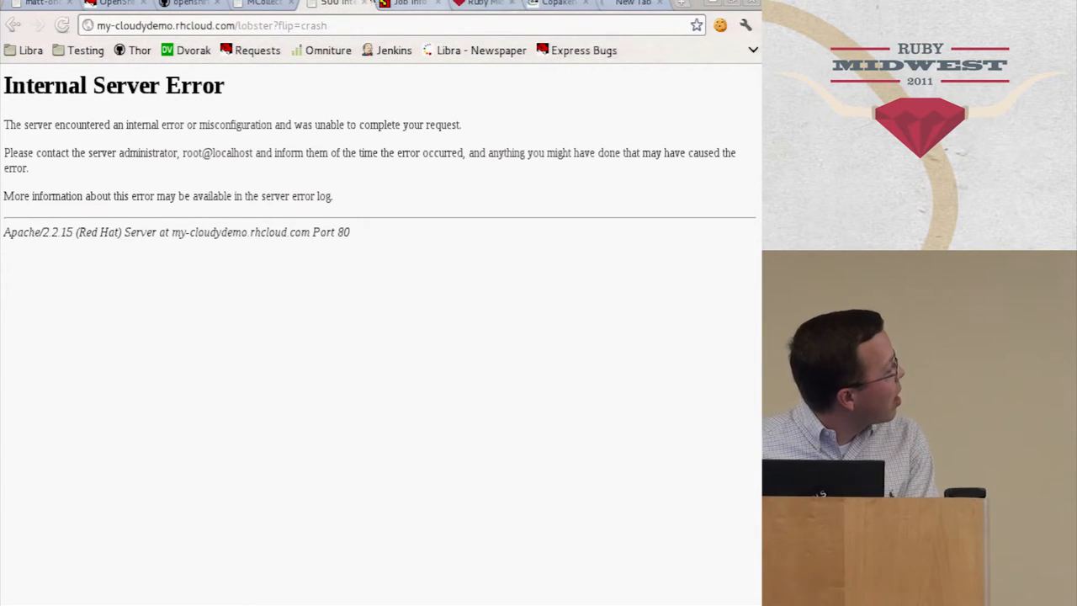
# Switch to the Rakeapp tab showing the my2-cloudydemo.rhcloud.com memory demo
pyautogui.click(210, 25)
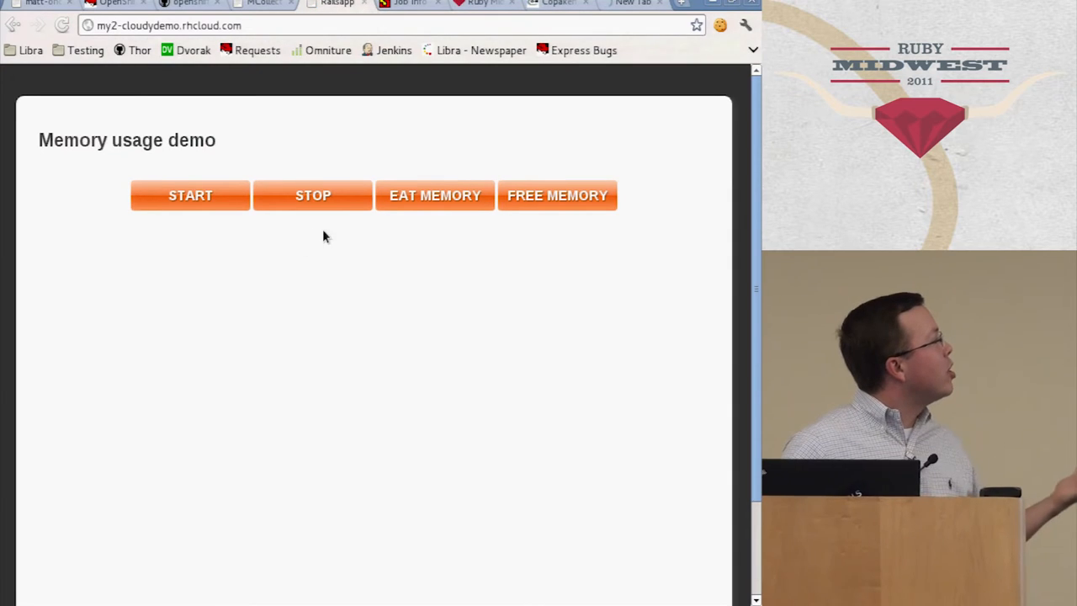
# Start the live memory gauge, which appears reading 0 MiB
pyautogui.click(190, 196)
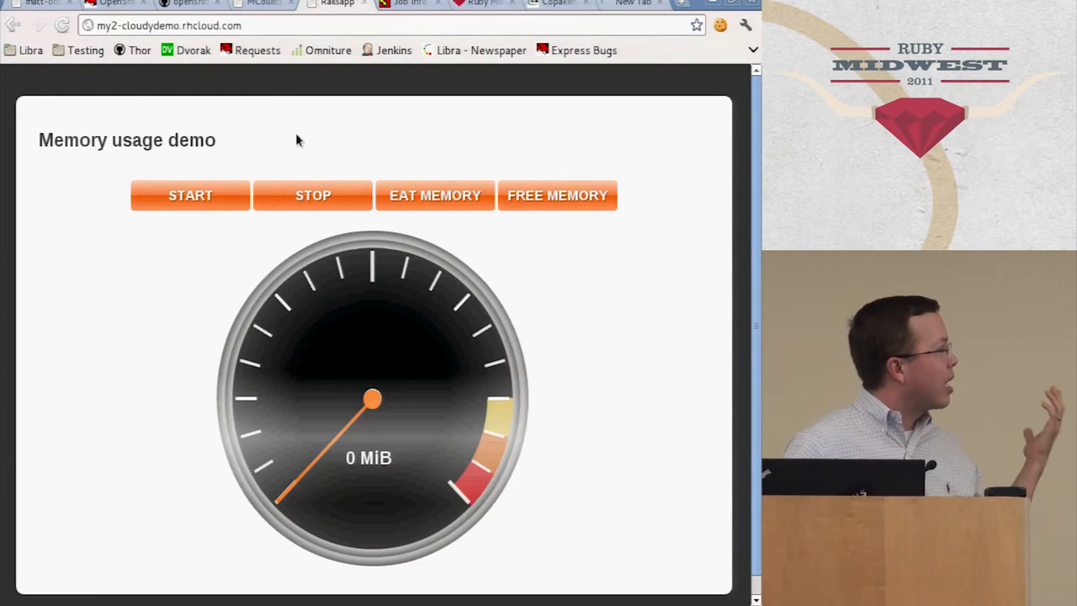
pyautogui.moveTo(238, 503)
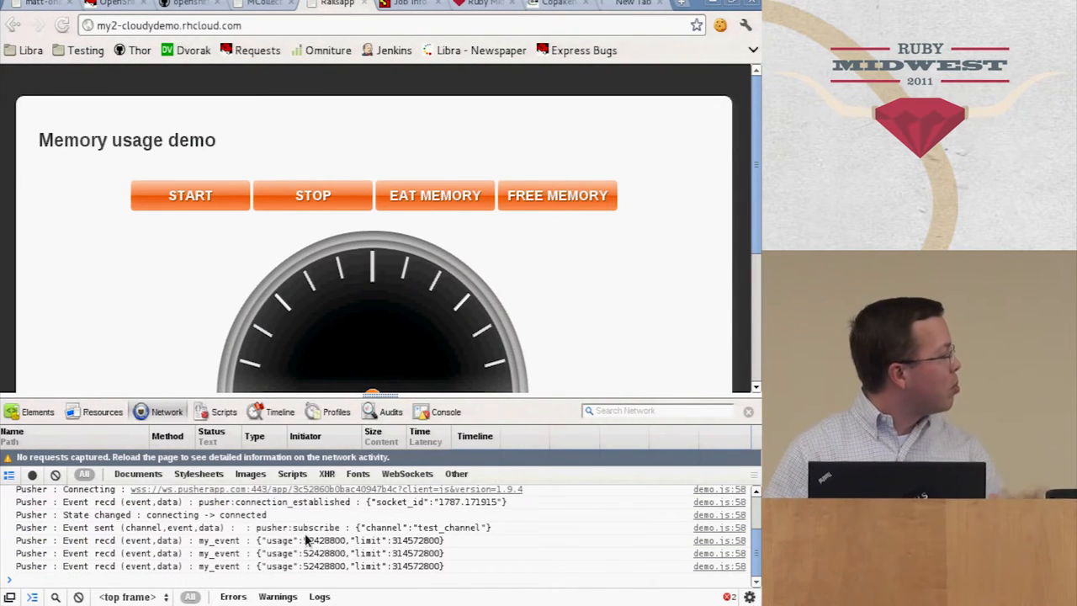
# Stop the memory usage updates on the demo page
pyautogui.scroll(-3)
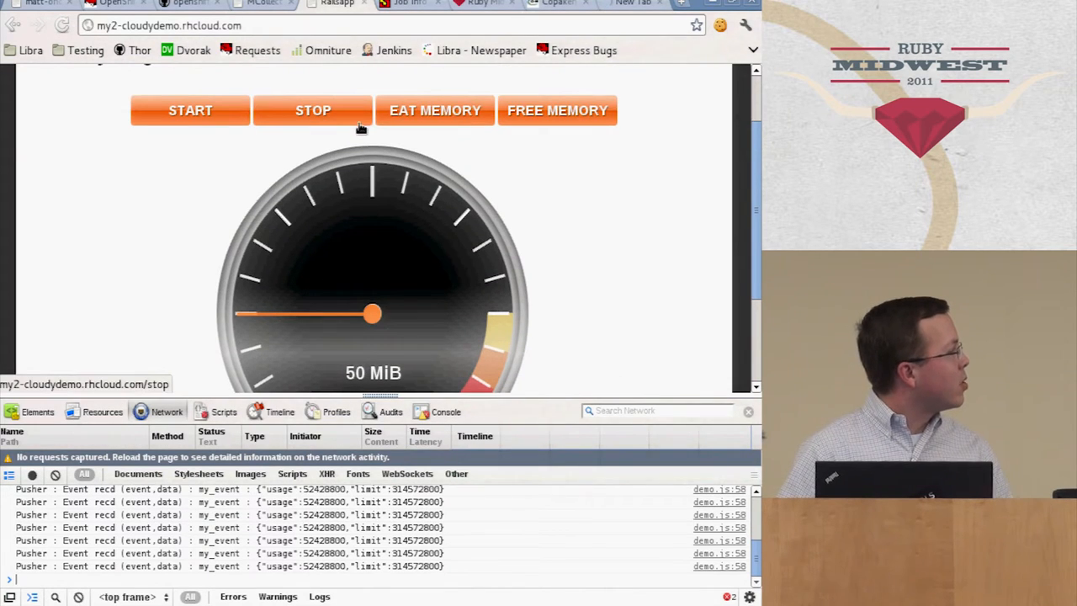
pyautogui.click(314, 110)
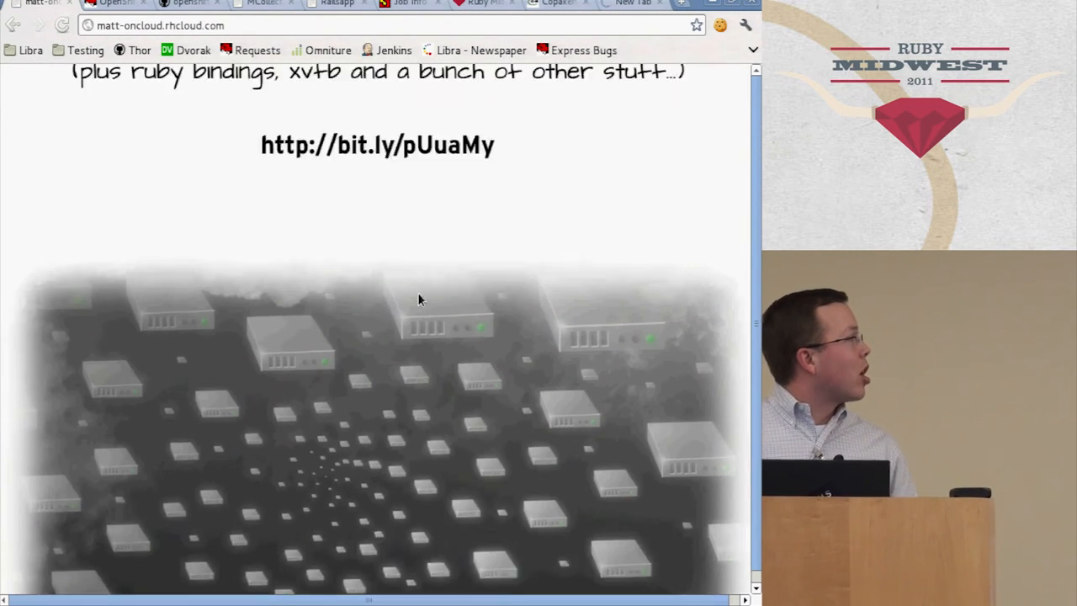
# Scroll the slides to the OpenShift PaaS by Red Hat Cloud closing slide
pyautogui.scroll(-3)
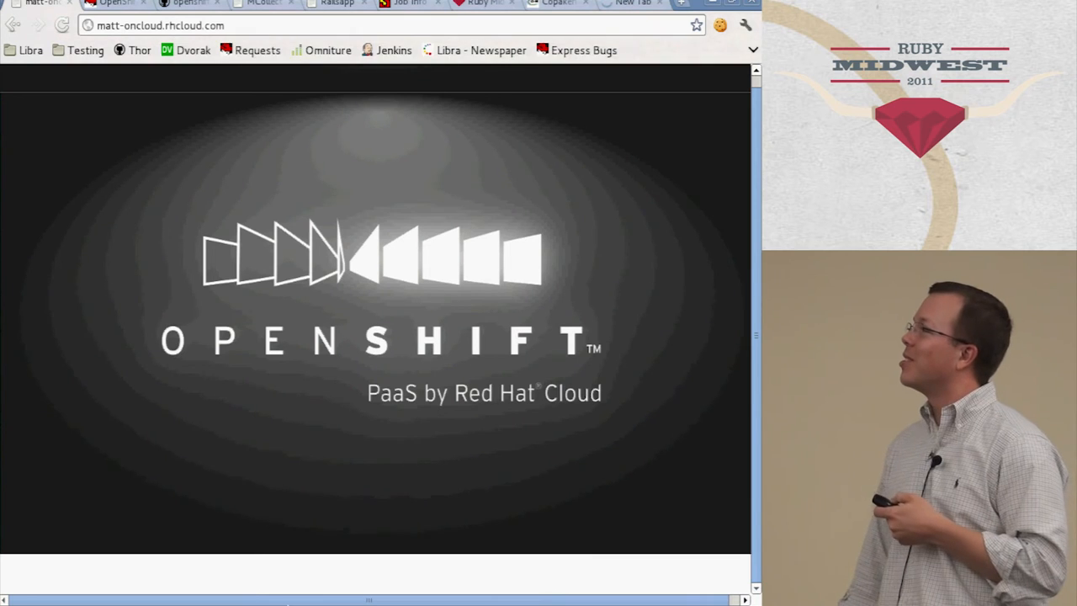
pyautogui.scroll(3)
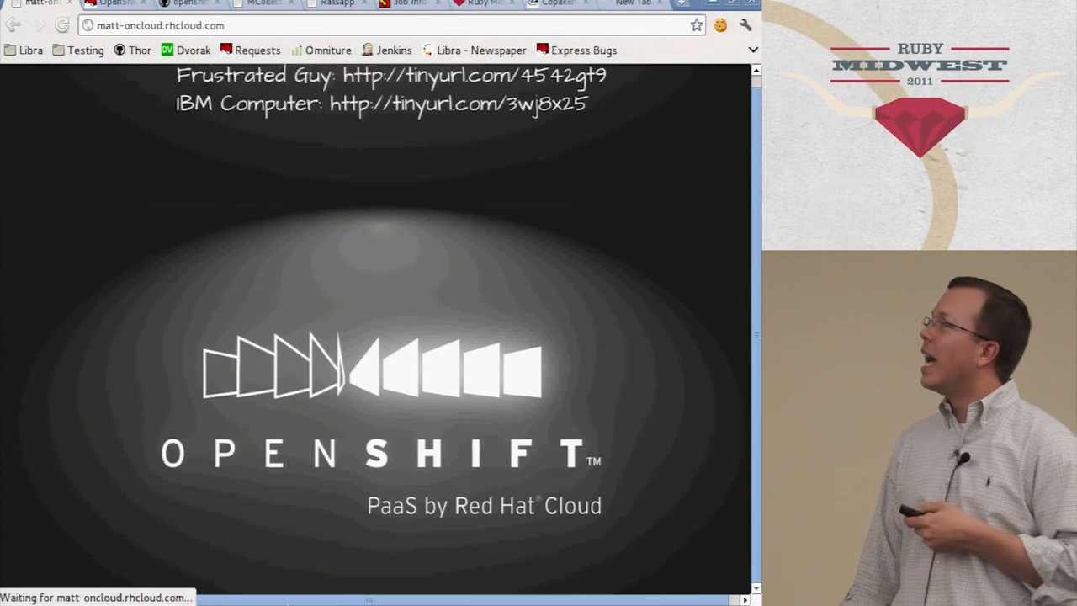